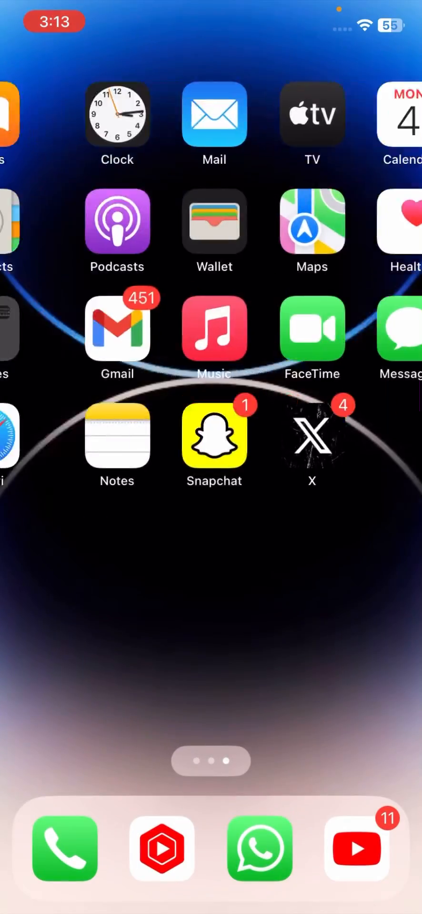
Swipe through the home screen pages to find the Chrome and Settings icons
{"action": "scroll", "scroll_direction": "left", "scroll_amount": 3}
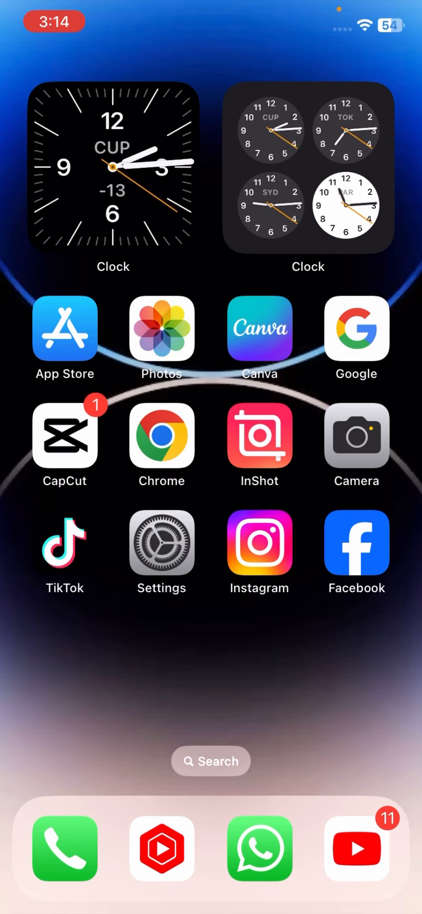
{"action": "scroll", "scroll_direction": "left", "scroll_amount": 3}
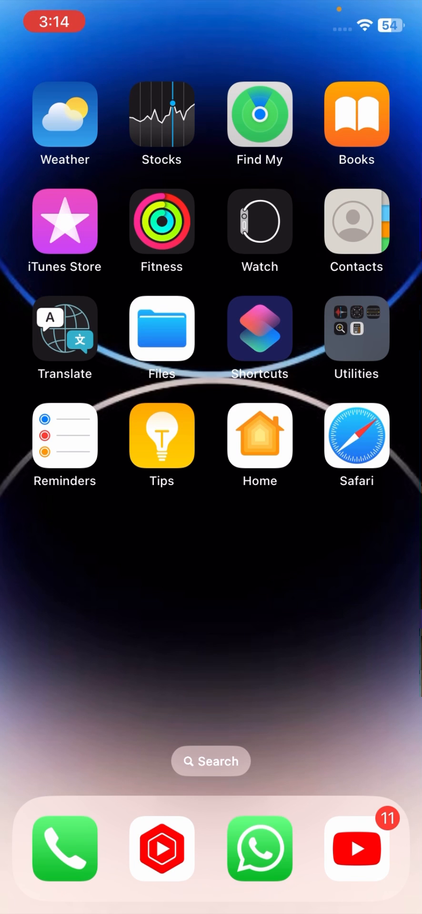
{"action": "scroll", "scroll_direction": "left", "scroll_amount": 3}
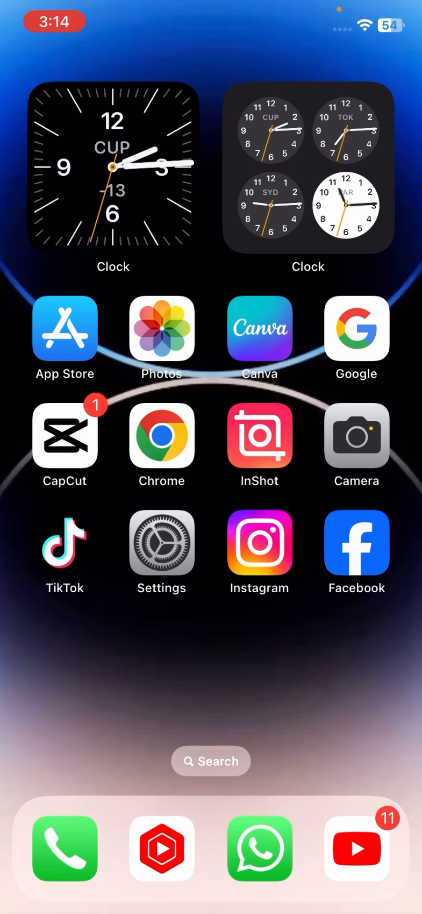
Search 'iOS ninja' in Chrome and open the iosninja.io result
{"action": "left_click", "coordinate": [162, 436]}
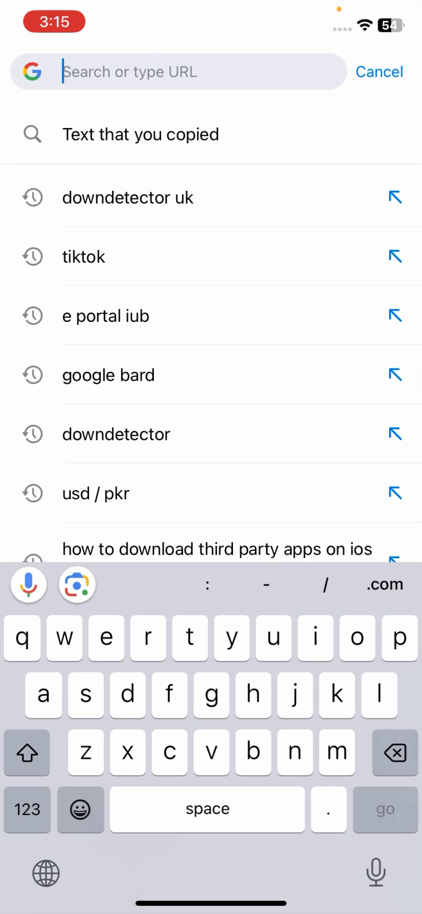
{"action": "type", "text": "iOS ninja"}
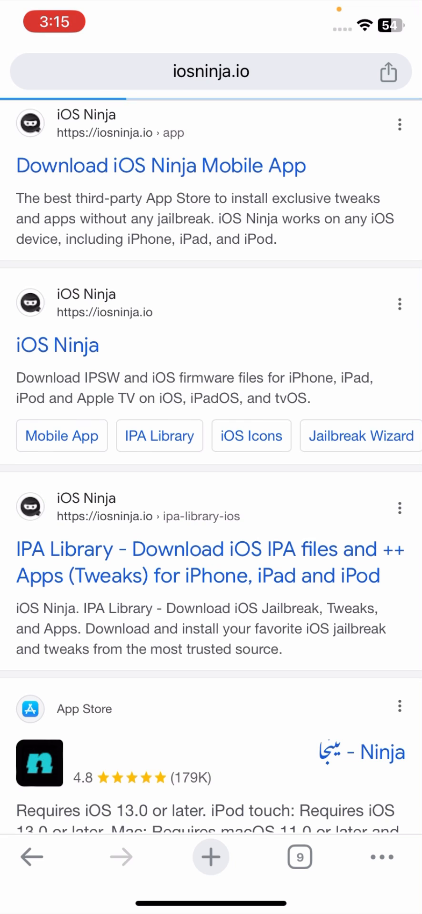
{"action": "left_click", "coordinate": [161, 166]}
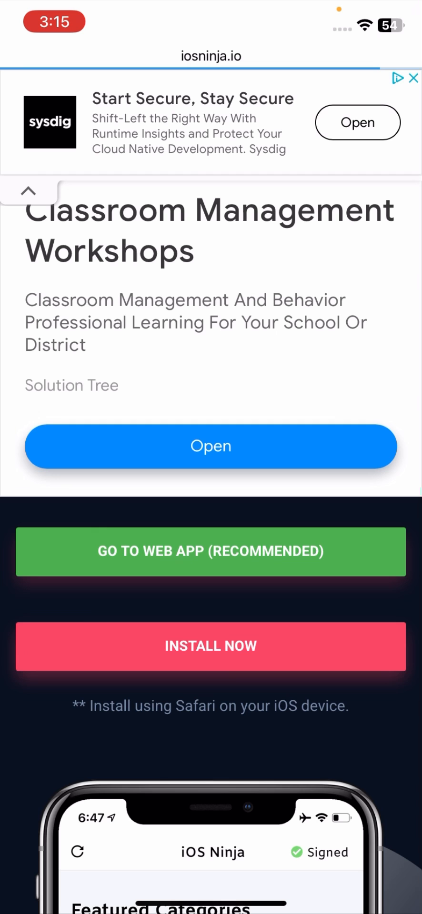
Tap INSTALL NOW to download the iOS Ninja configuration profile
{"action": "left_click", "coordinate": [211, 646]}
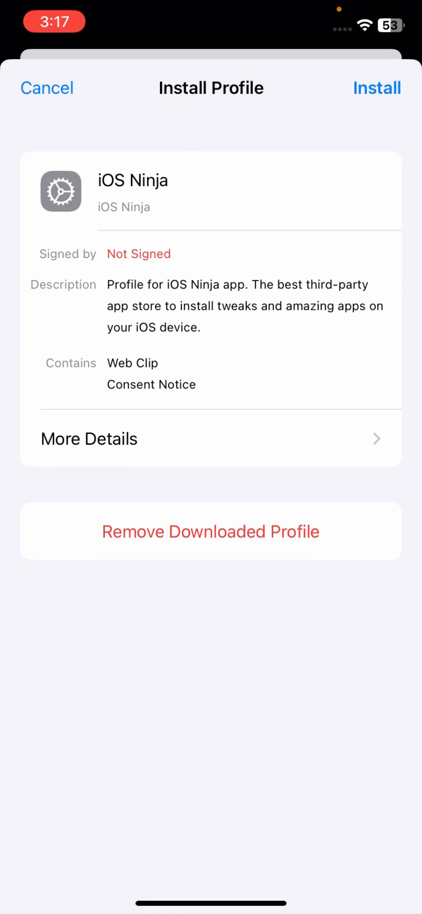
Install the iOS Ninja profile through Consent and the unsigned Warning, then finish with Done
{"action": "left_click", "coordinate": [376, 87]}
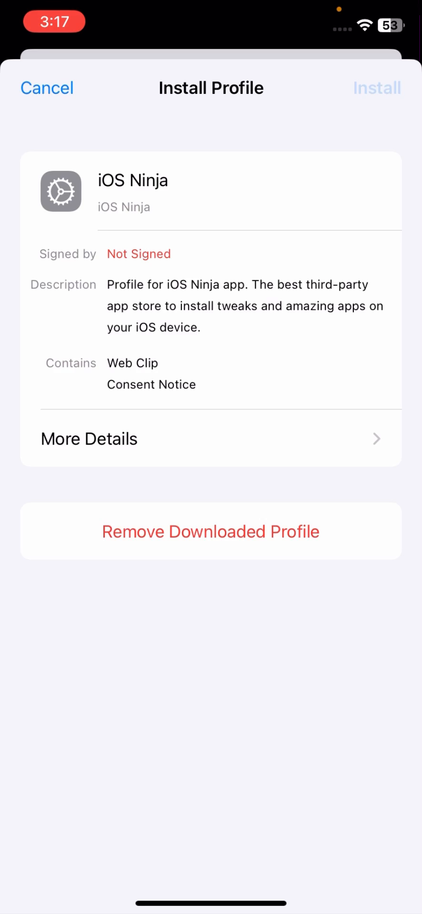
{"action": "left_click", "coordinate": [377, 88]}
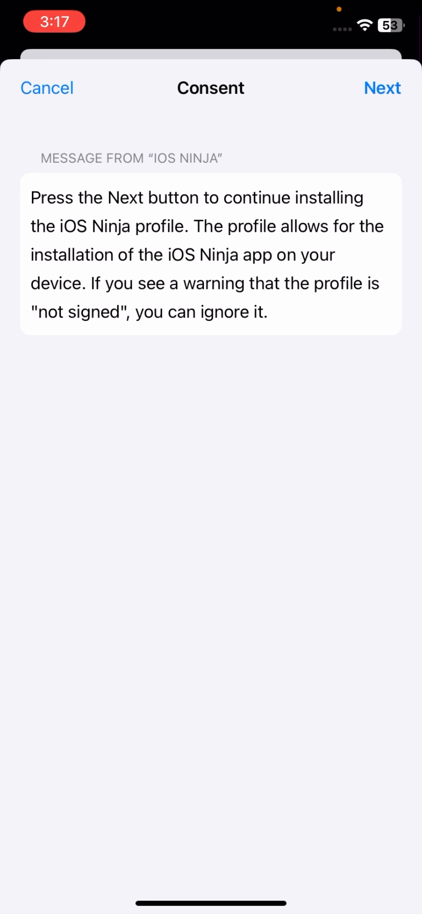
{"action": "left_click", "coordinate": [382, 88]}
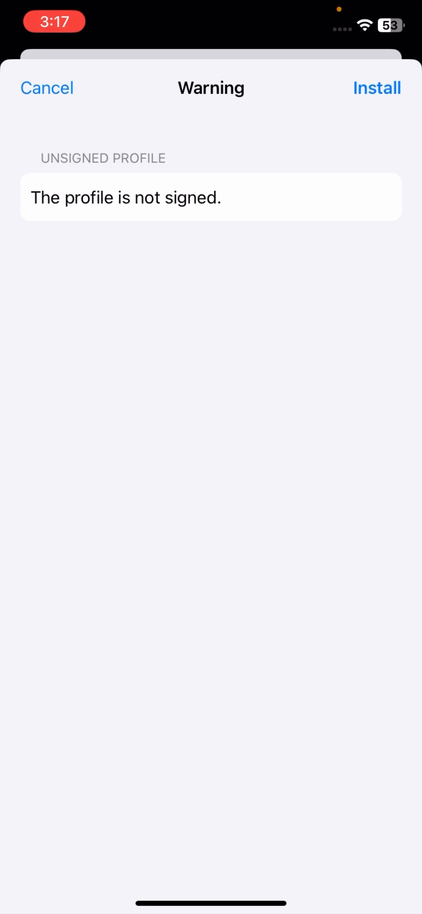
{"action": "left_click", "coordinate": [376, 88]}
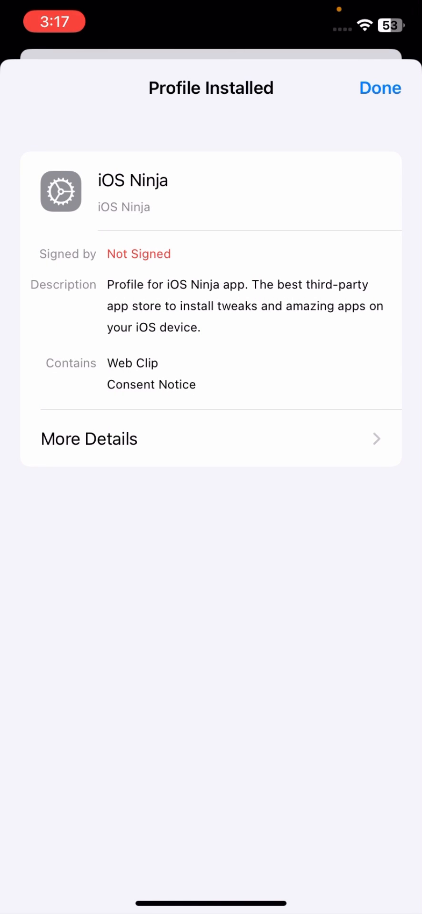
{"action": "left_click", "coordinate": [380, 88]}
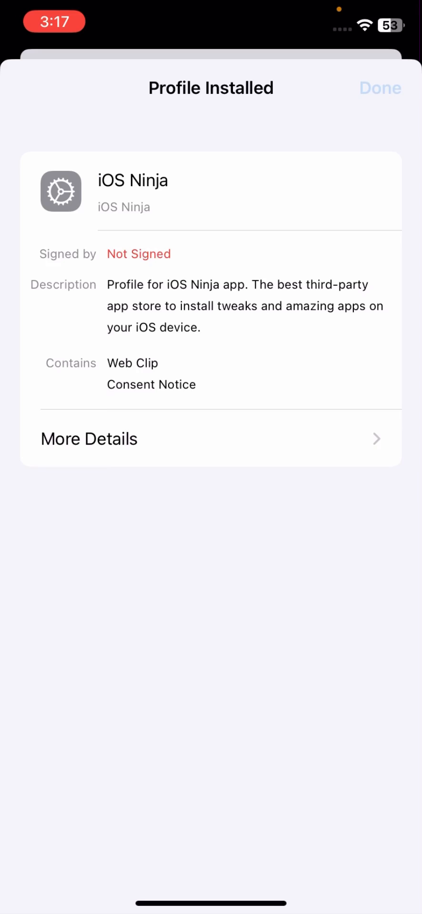
{"action": "left_click", "coordinate": [379, 88]}
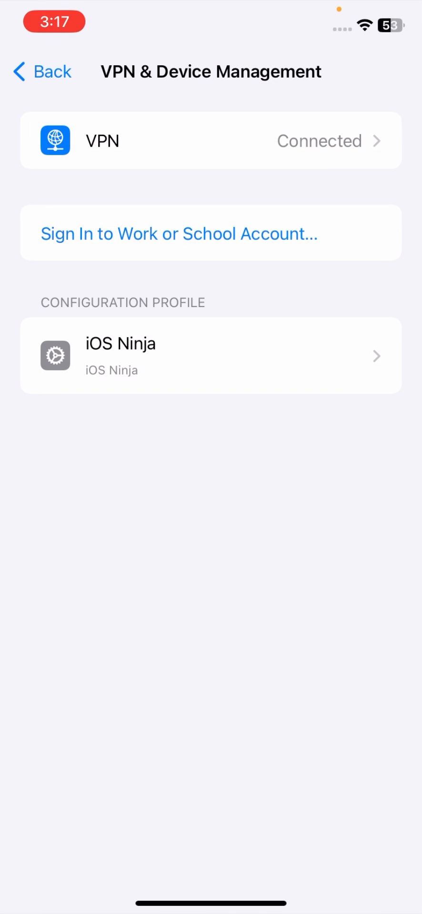